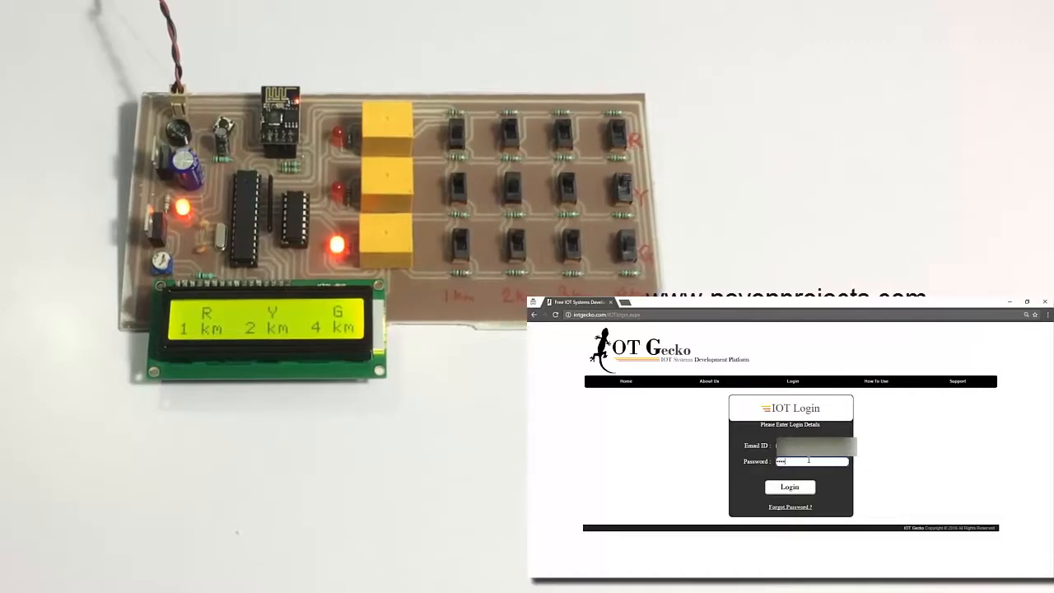
Log in to IOT Gecko and open the Cable Fault page's three-line detection diagram
click(789, 486)
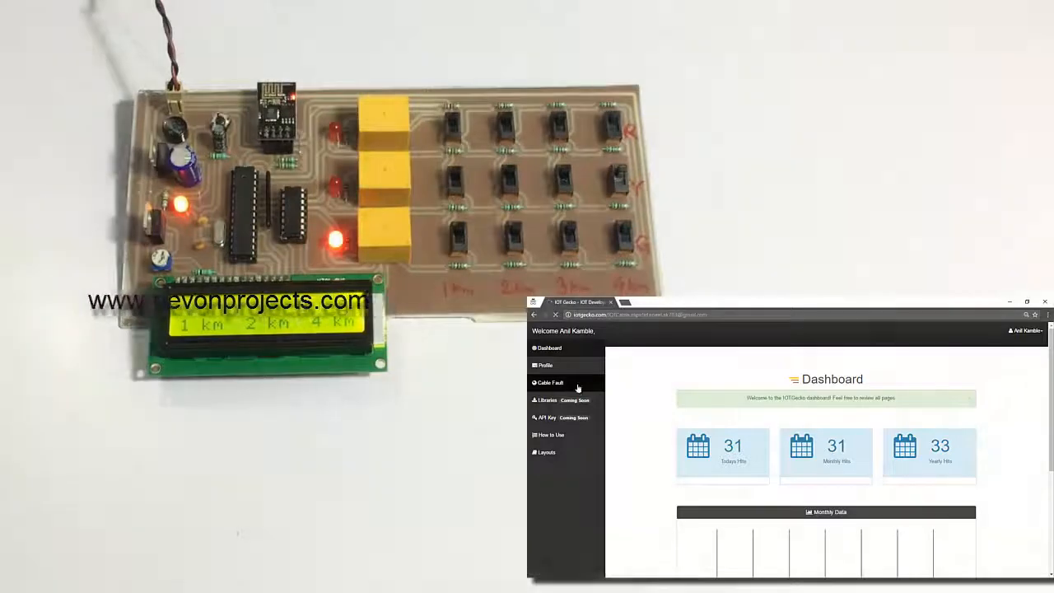
click(550, 382)
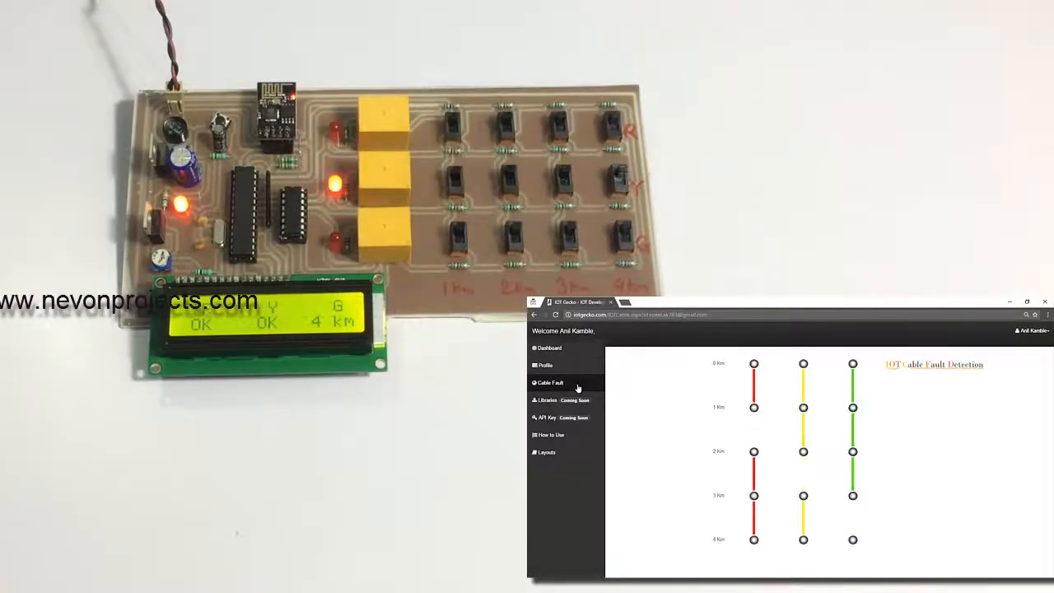